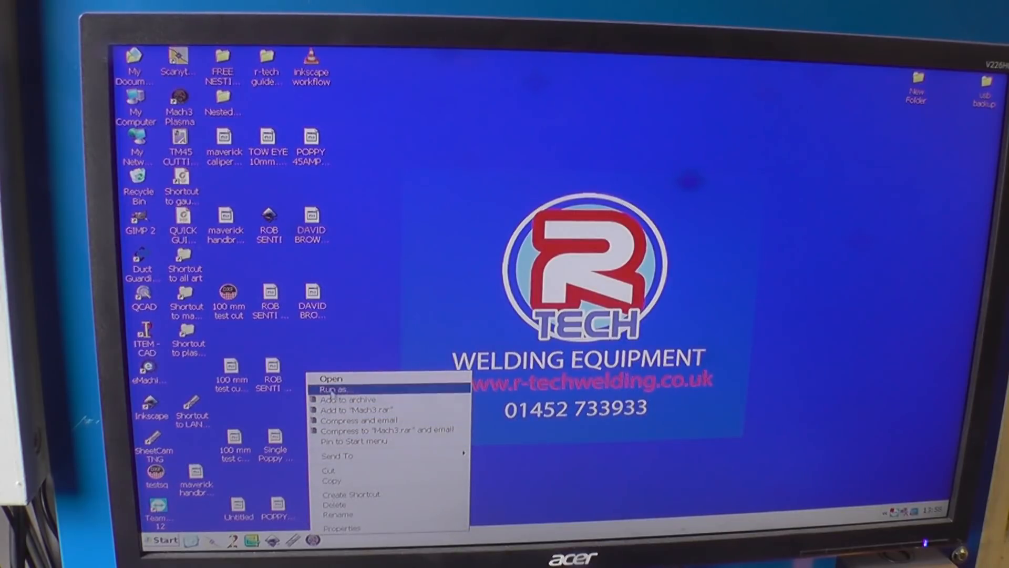
Step: Start the Mach3 Plasma software from its Windows XP desktop icon
left_click(331, 378)
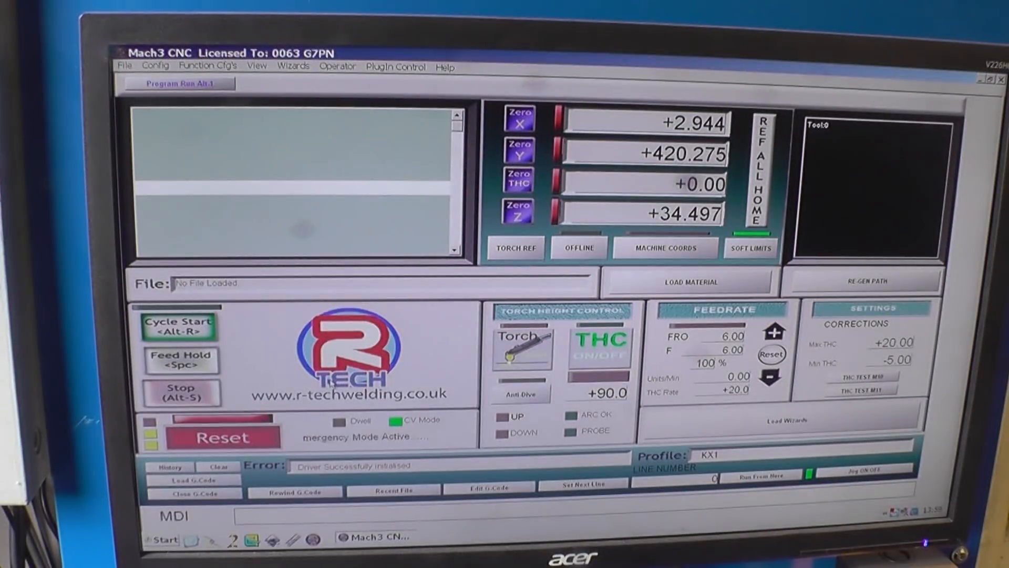
Step: Press Reset to clear Mach3's Emergency Mode so the torch can jog
left_click(223, 437)
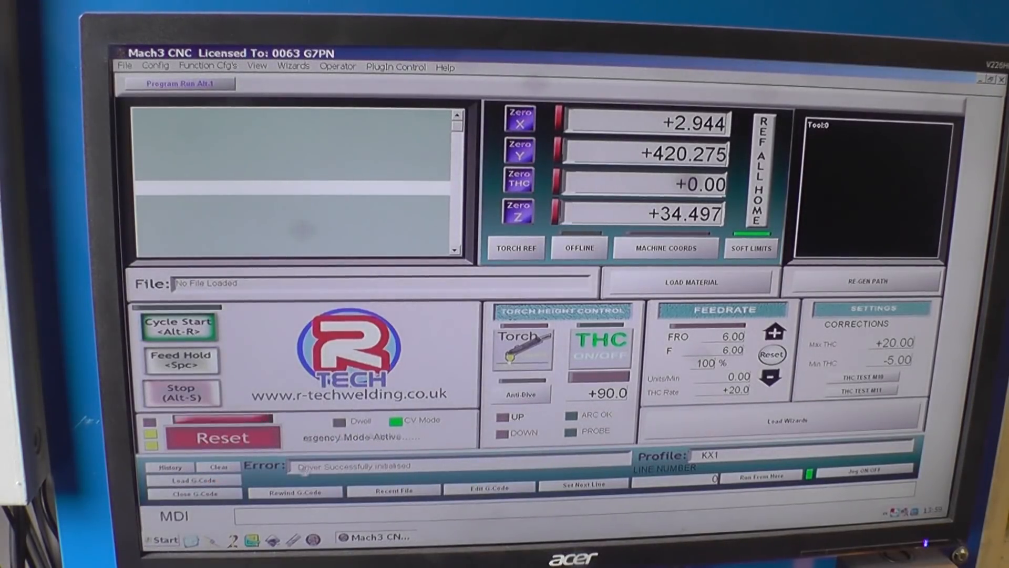
left_click(223, 437)
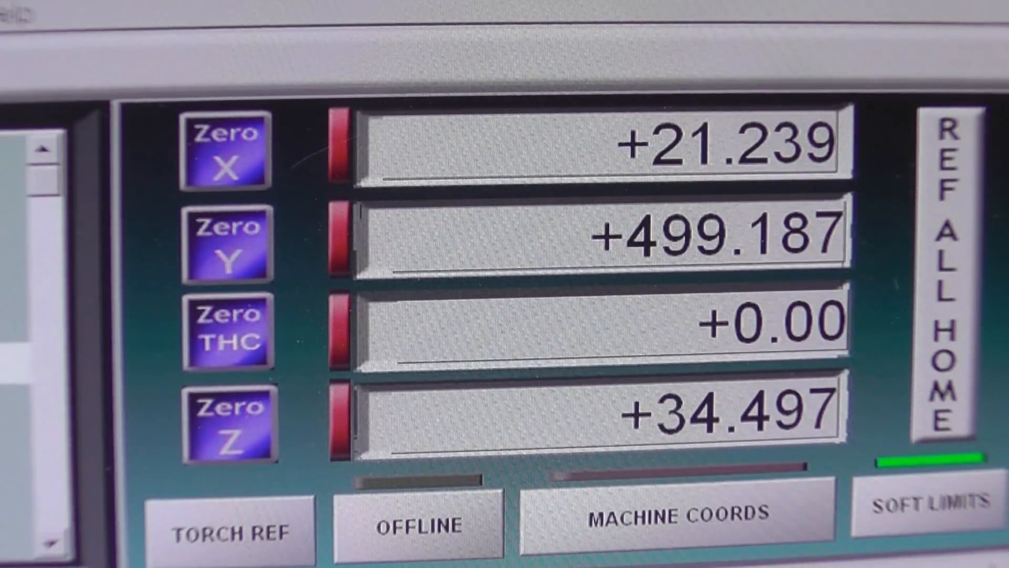
mouse_move(226, 161)
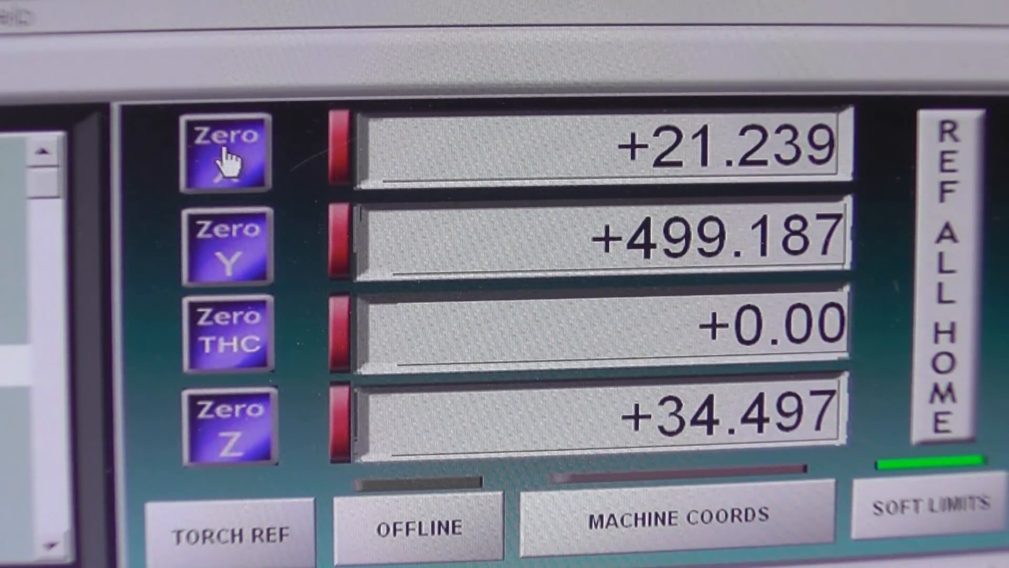
mouse_move(212, 464)
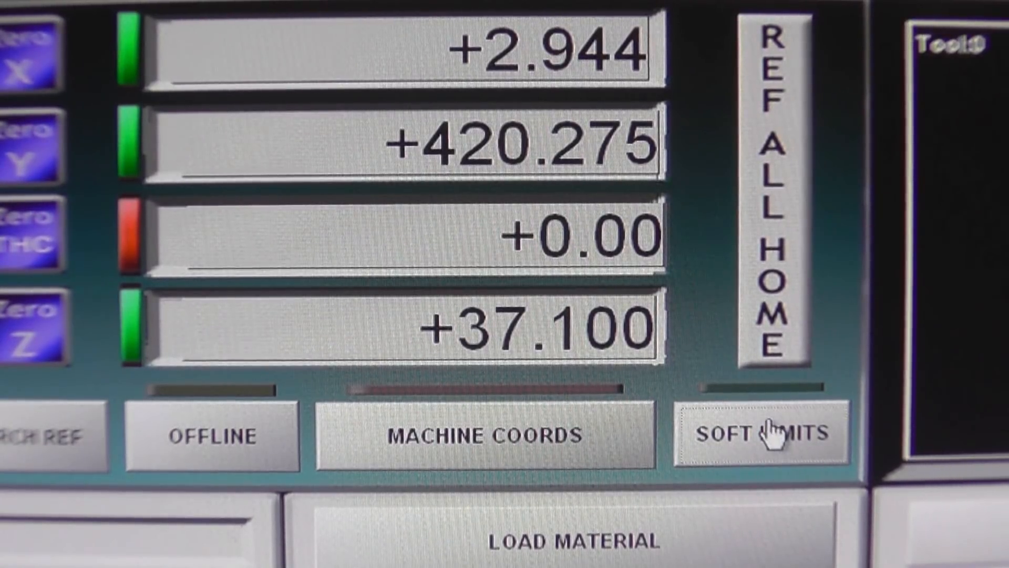
Step: Turn Soft Limits back on in Mach3
left_click(763, 431)
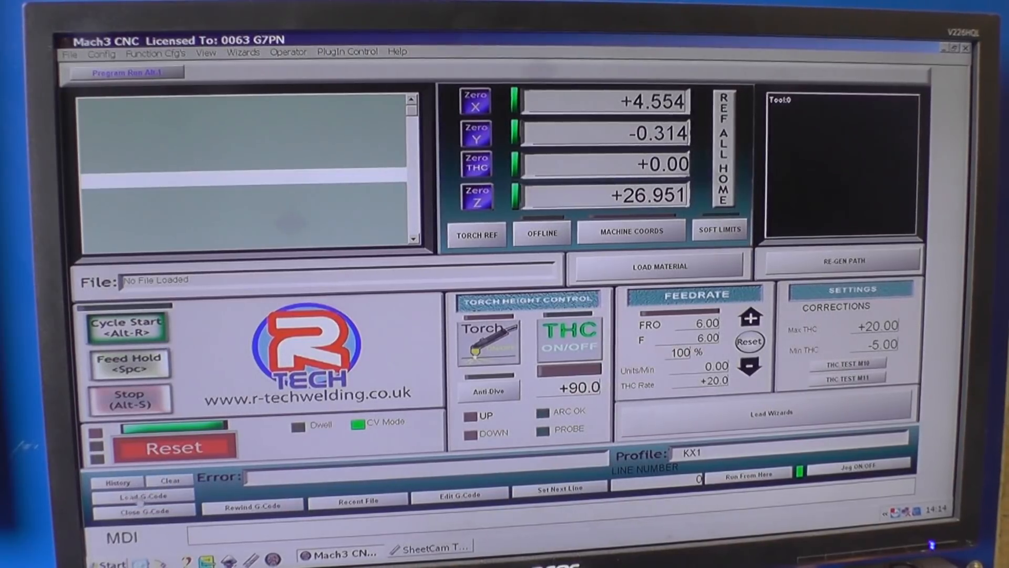
Step: Load the TOW EYE 2MM .tap G-code file from the Desktop
left_click(124, 496)
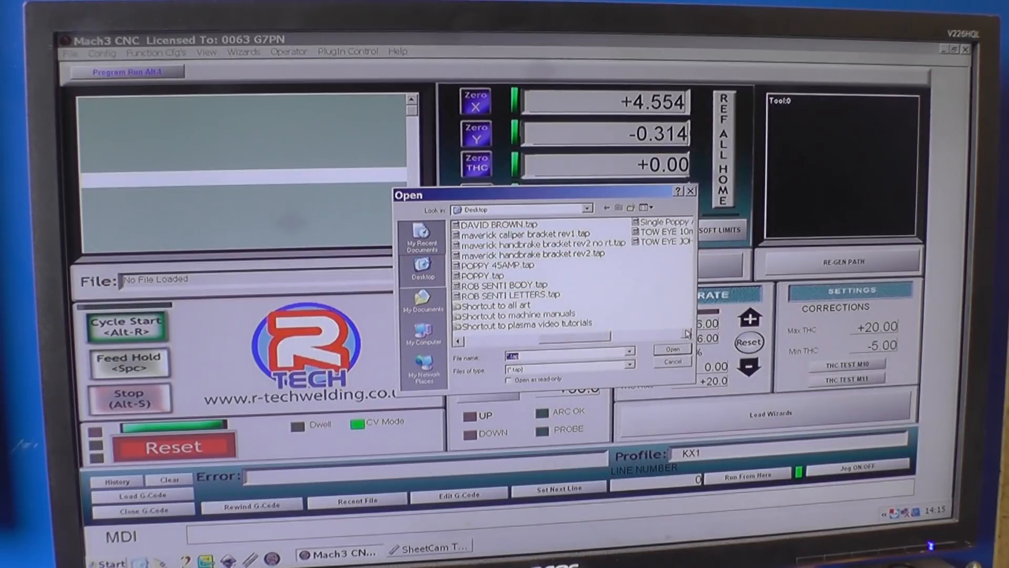
mouse_move(662, 242)
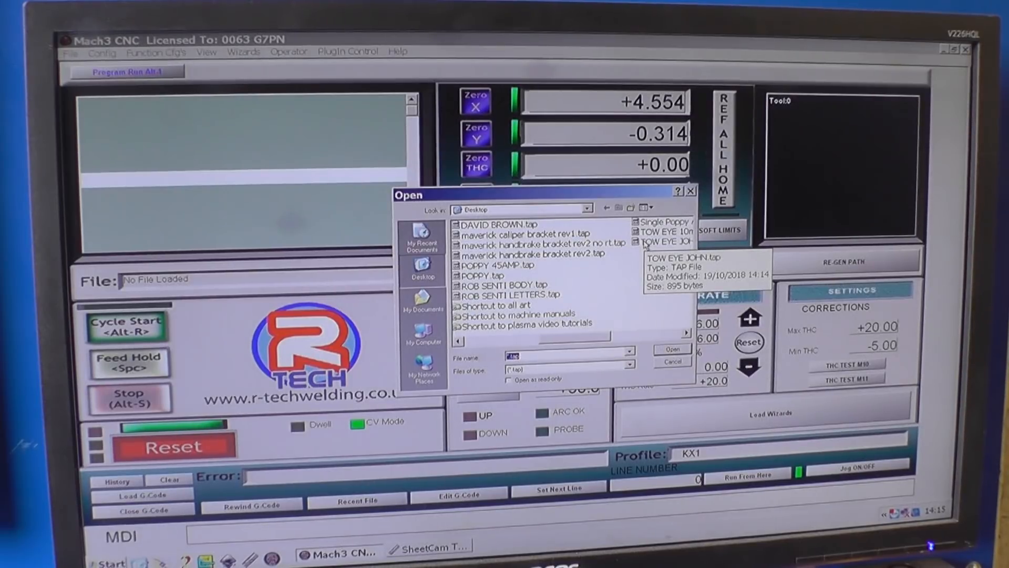
left_click(662, 241)
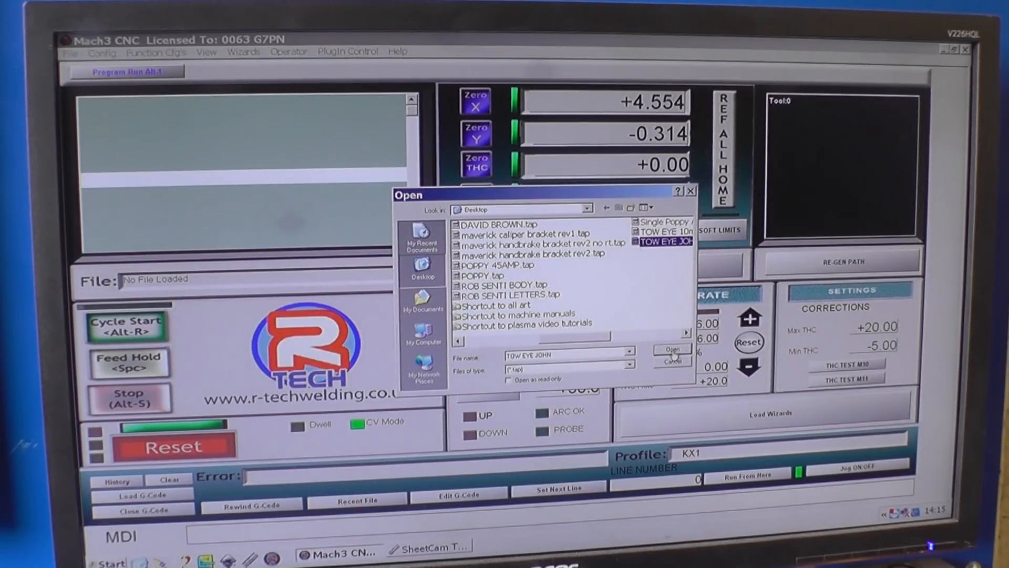
left_click(671, 350)
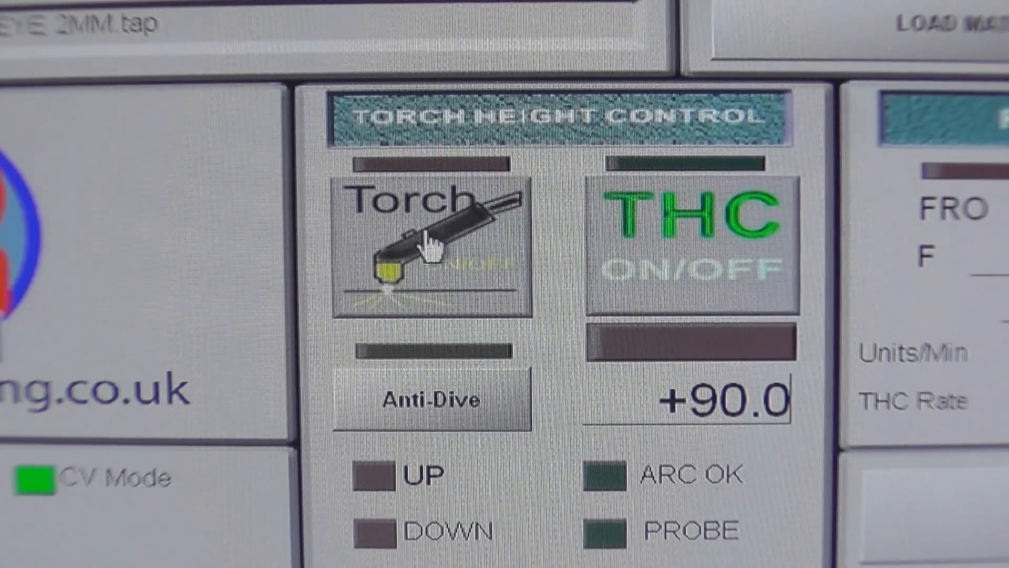
Step: Toggle the torch output and regenerate the tow-eye toolpath from the zeroed X/Y origin
left_click(685, 238)
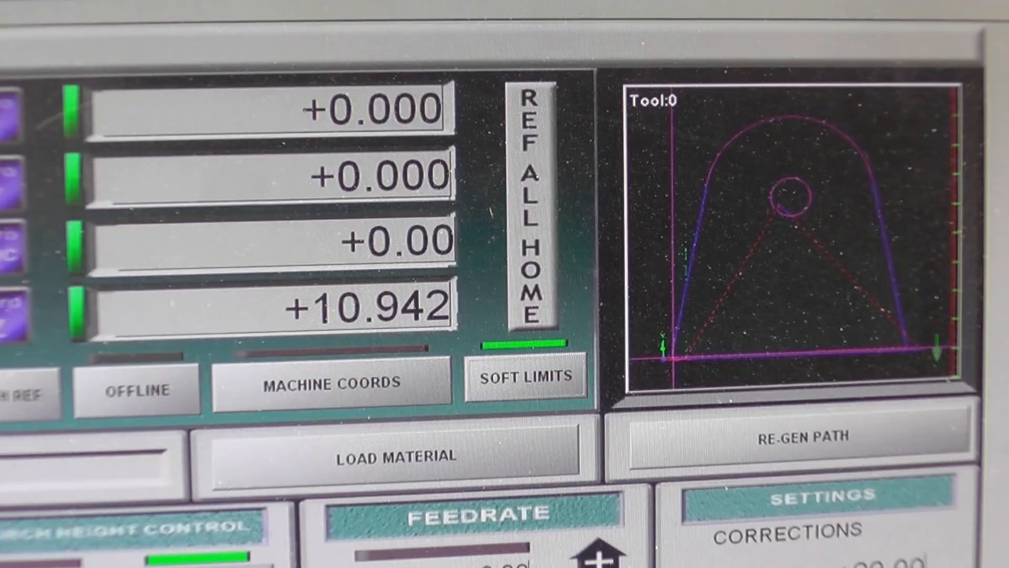
left_click(797, 436)
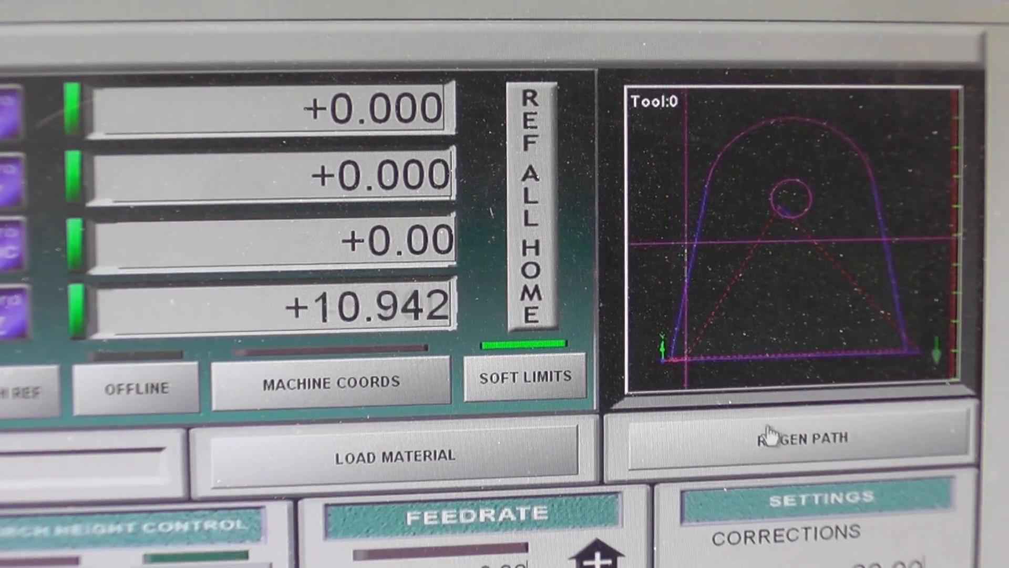
left_click(792, 438)
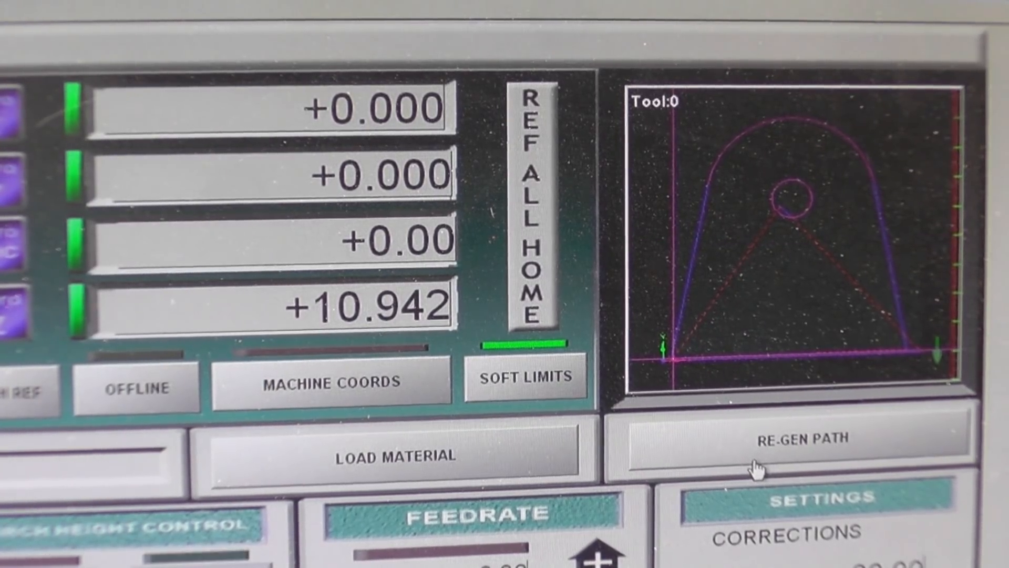